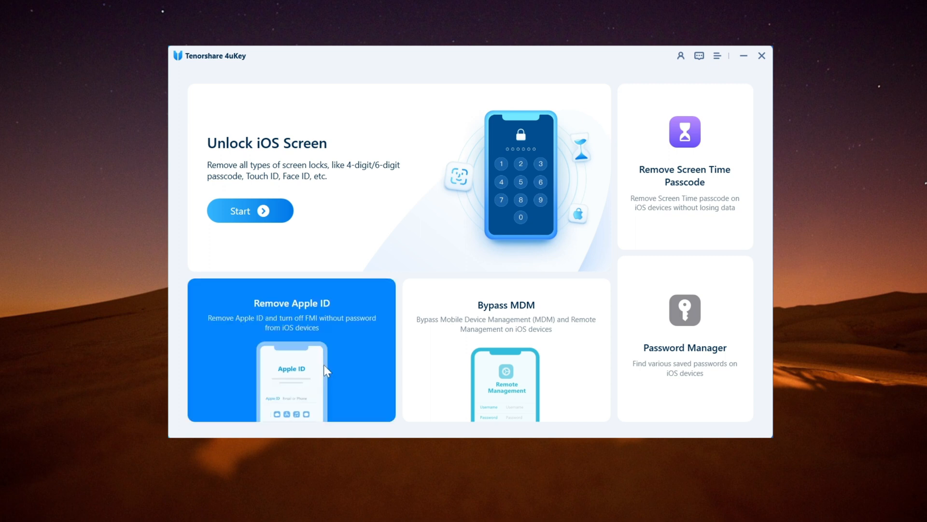
Choose Remove Apple ID and confirm the iPhone uses a 6-digit passcode.
left_click(249, 211)
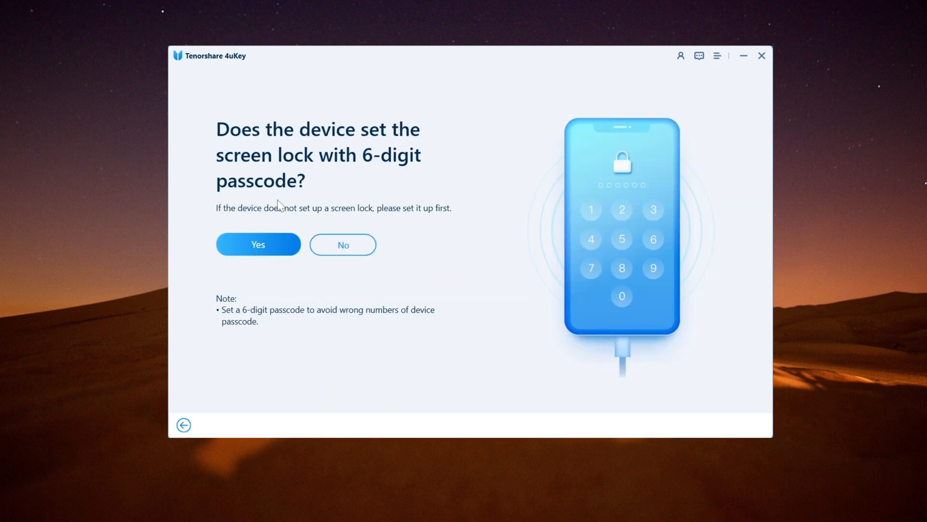
left_click(258, 243)
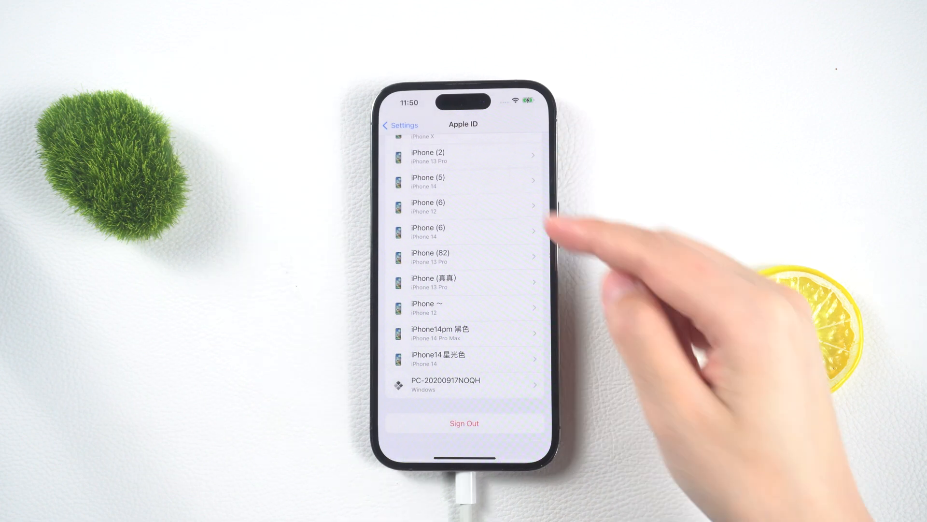
Scroll to the top of the Apple ID page and open Password & Security.
scroll("down", 3)
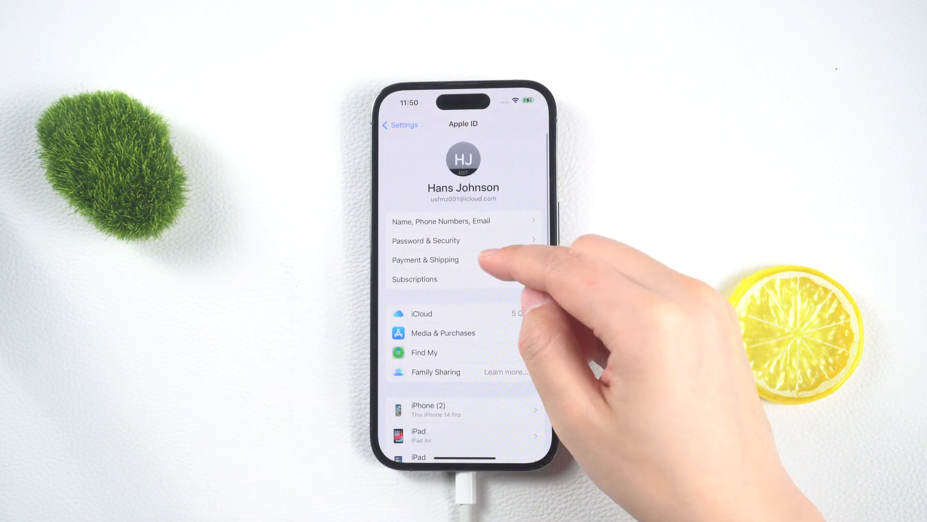
left_click(426, 241)
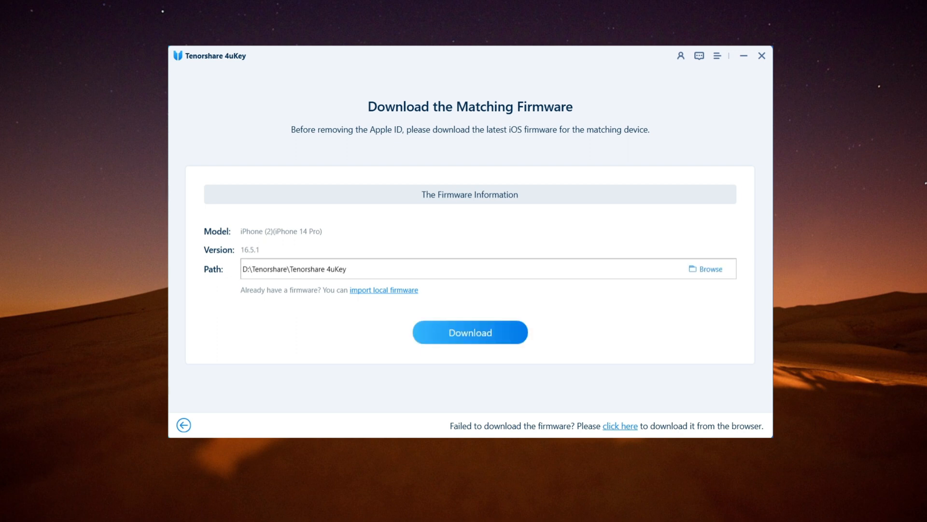
Download the iOS 16.5.1 firmware for iPhone 14 Pro and start Apple ID removal.
left_click(469, 332)
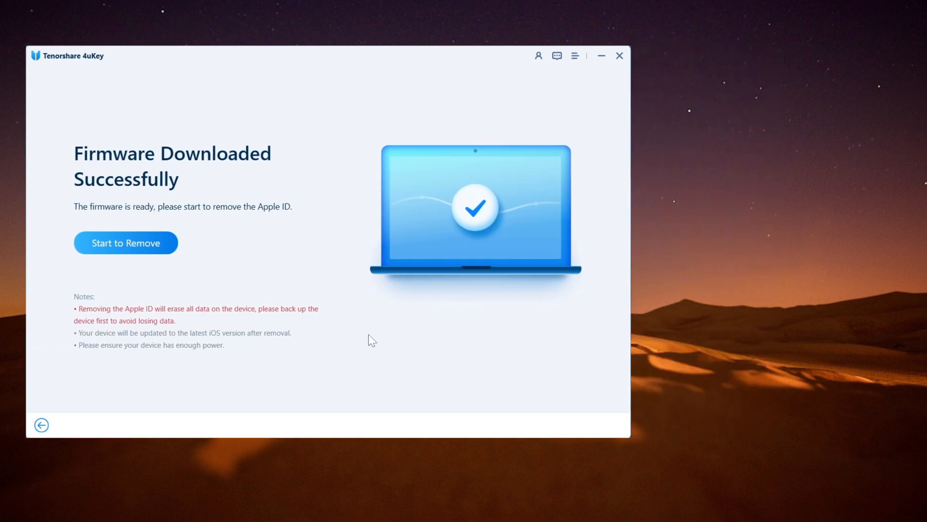
left_click(126, 242)
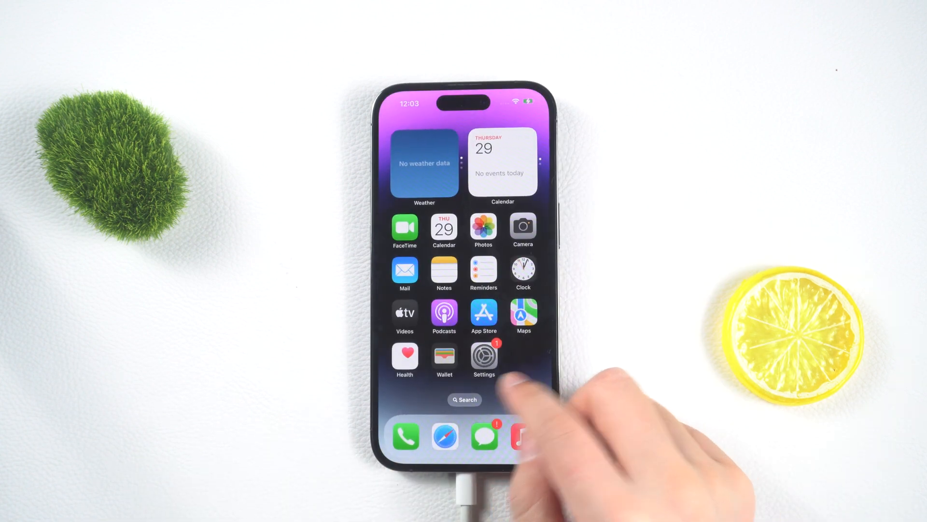
Launch the Settings app from the restarted iPhone's home screen.
left_click(484, 356)
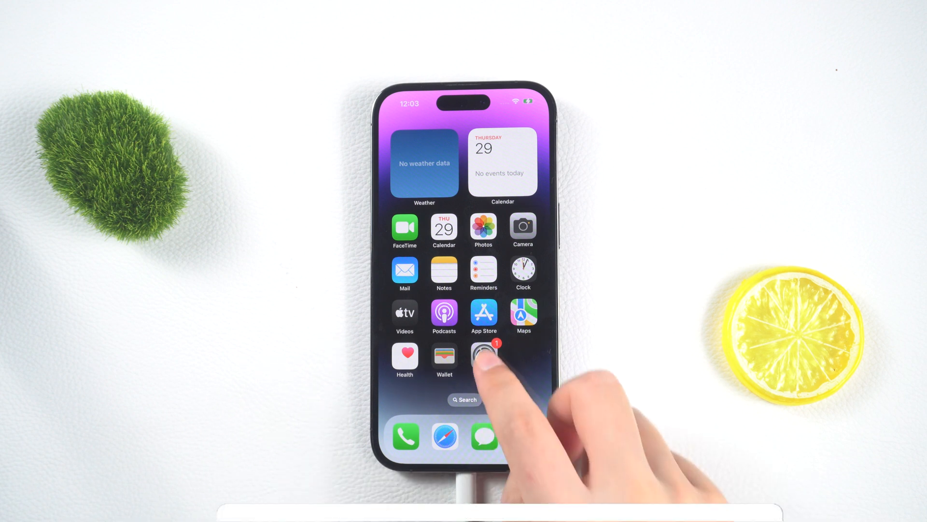